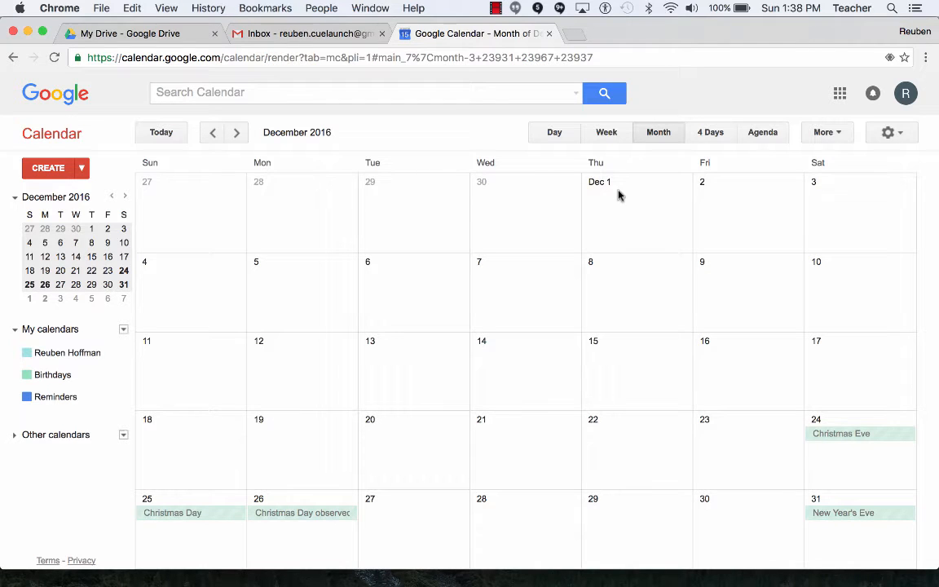
{"action": "mouse_move", "coordinate": [375, 230]}
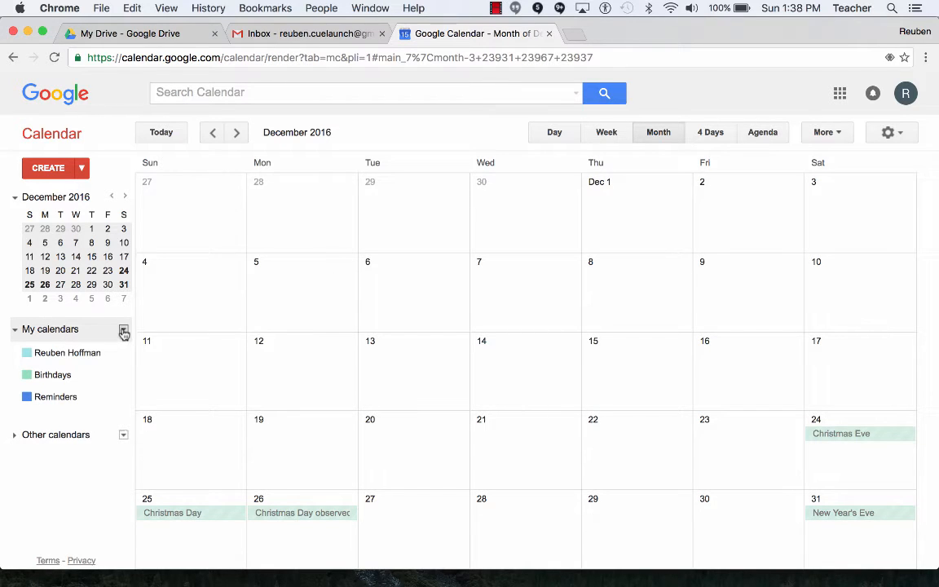
Create a new calendar from My calendars and name it 'CUE LAUNCH'
{"action": "left_click", "coordinate": [123, 329]}
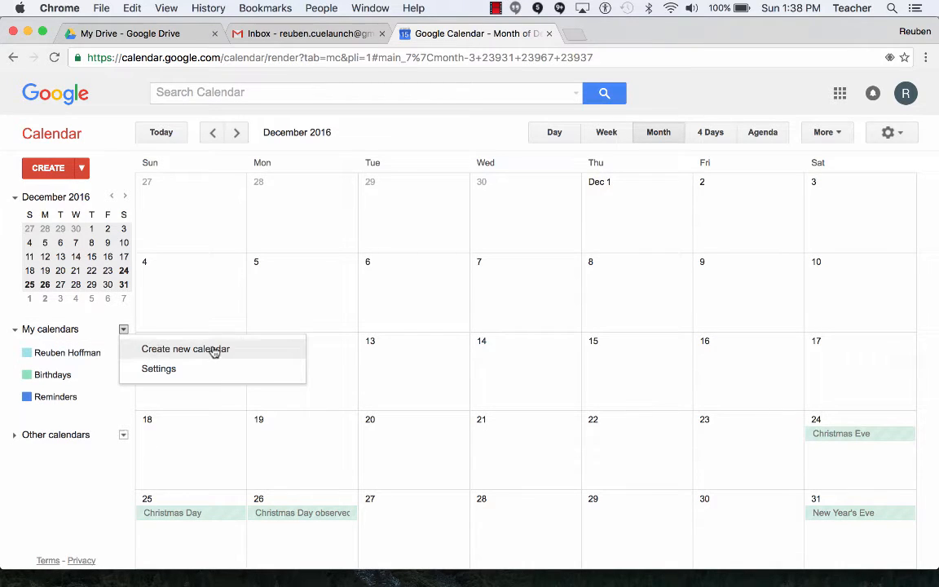
{"action": "left_click", "coordinate": [186, 349]}
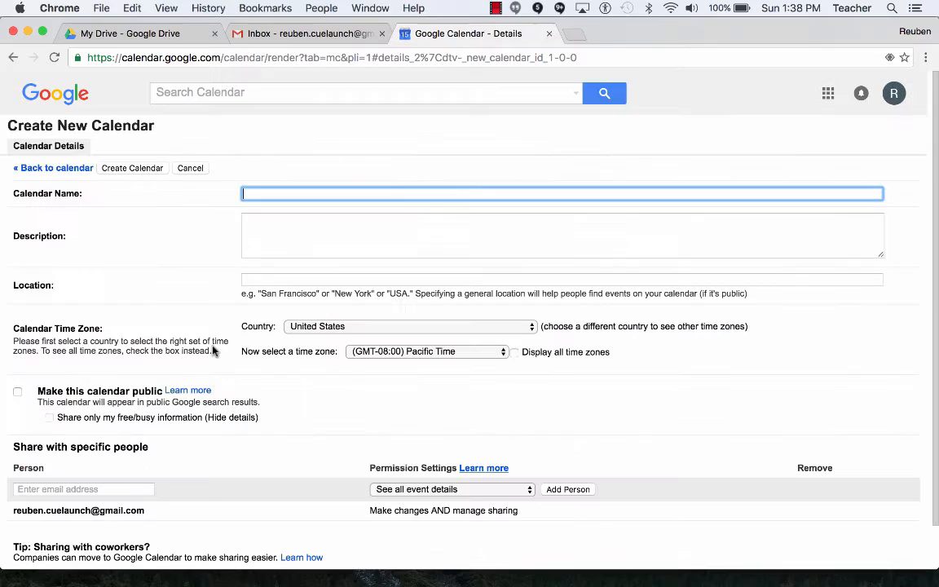
{"action": "type", "text": "CU"}
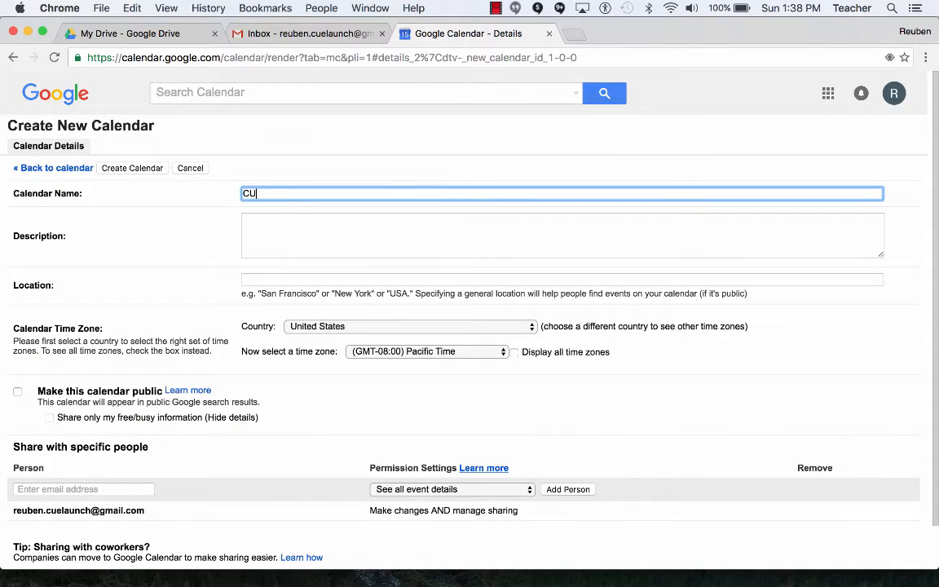
{"action": "type", "text": "E LAUNCH"}
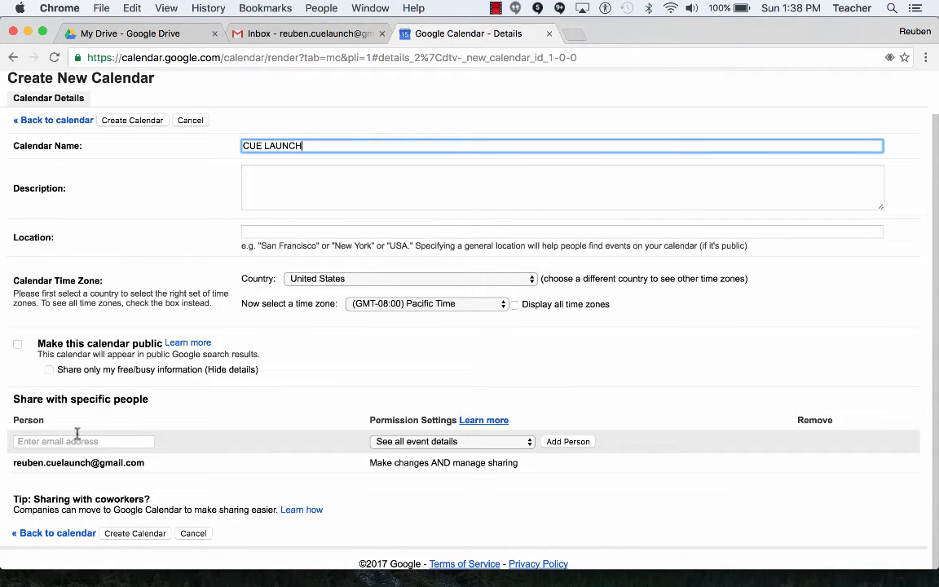
Add another person to the sharing list with the 'See all event details' permission
{"action": "left_click", "coordinate": [85, 440]}
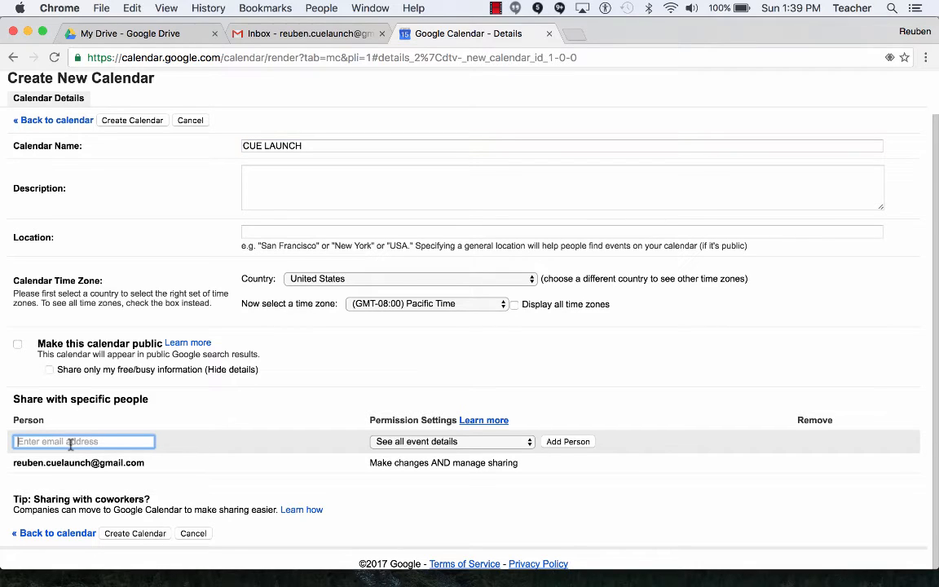
{"action": "type", "text": "r"}
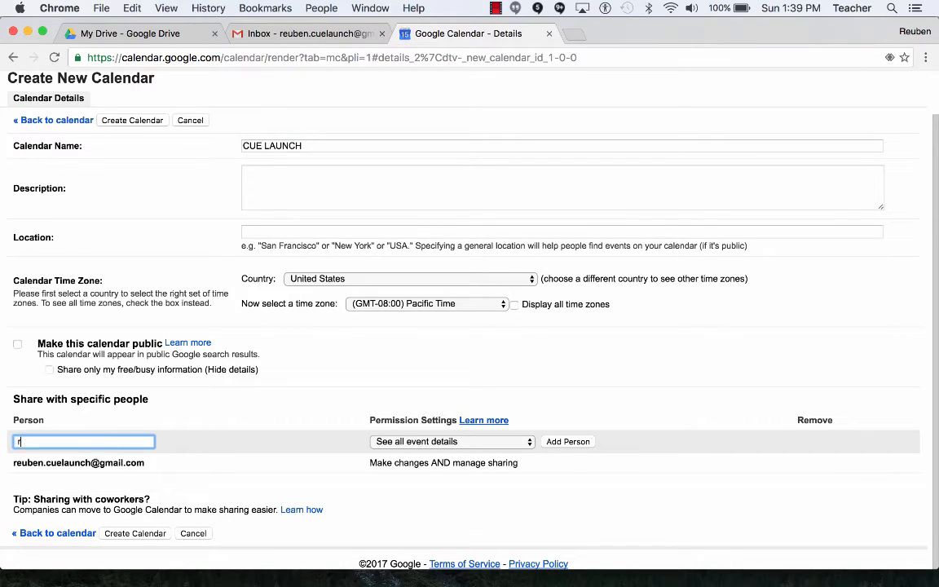
{"action": "left_click", "coordinate": [567, 440]}
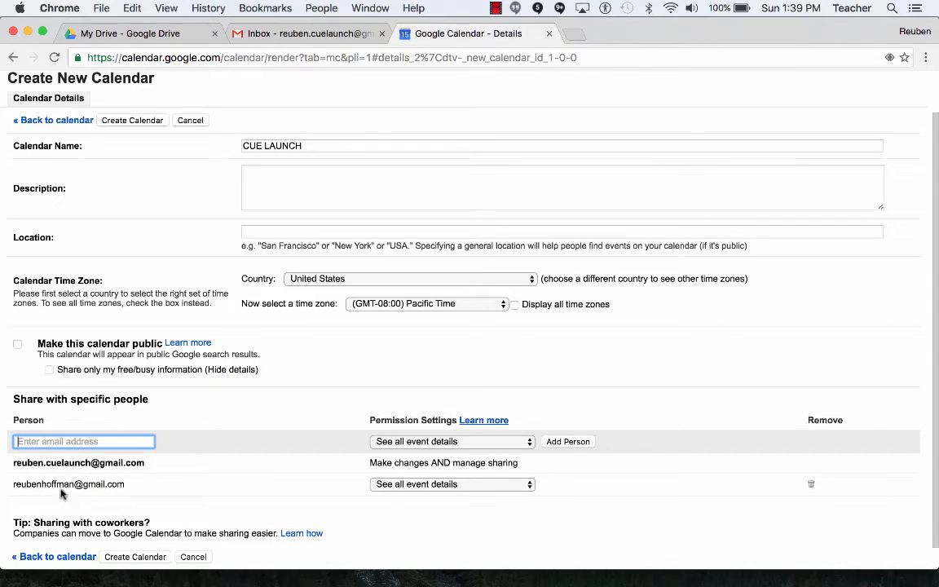
{"action": "mouse_move", "coordinate": [156, 486]}
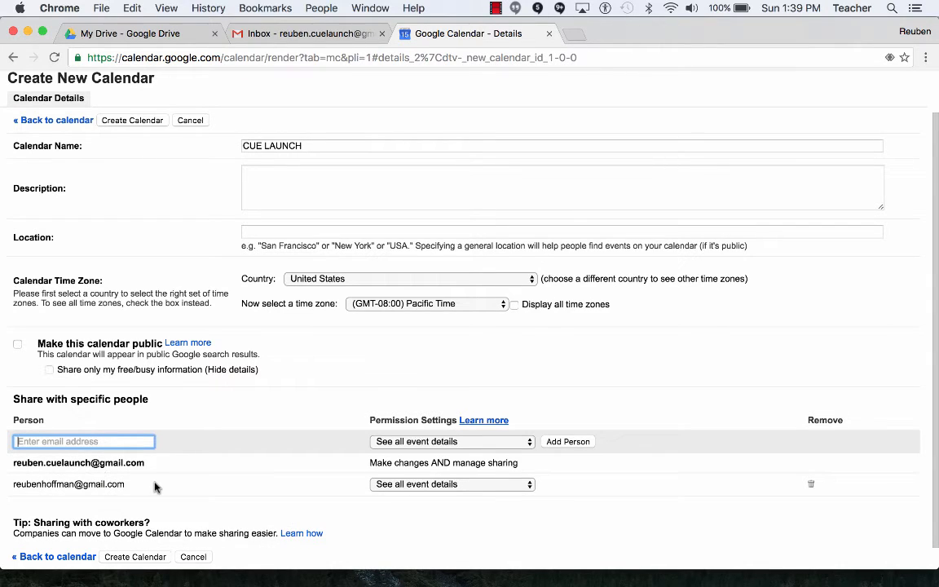
{"action": "mouse_move", "coordinate": [476, 495]}
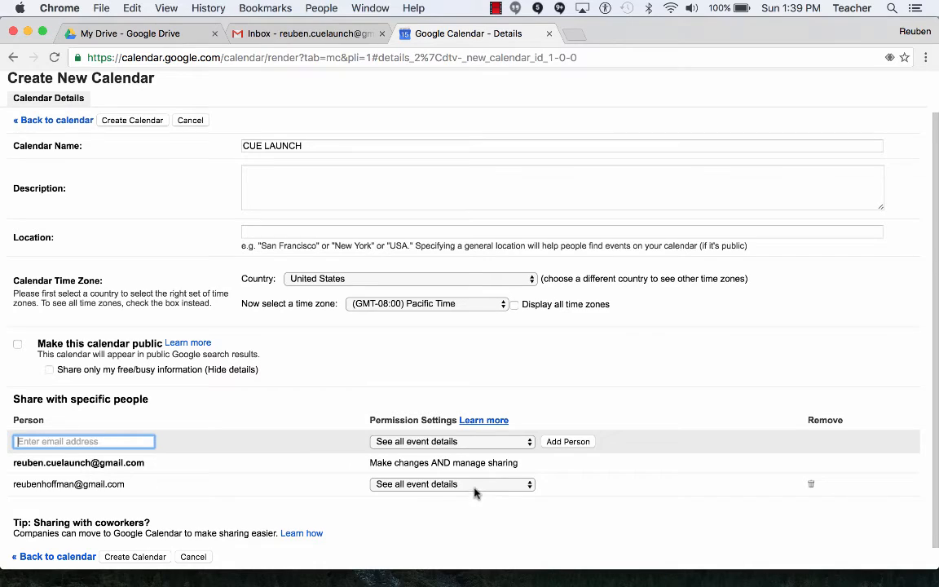
{"action": "left_click", "coordinate": [451, 484]}
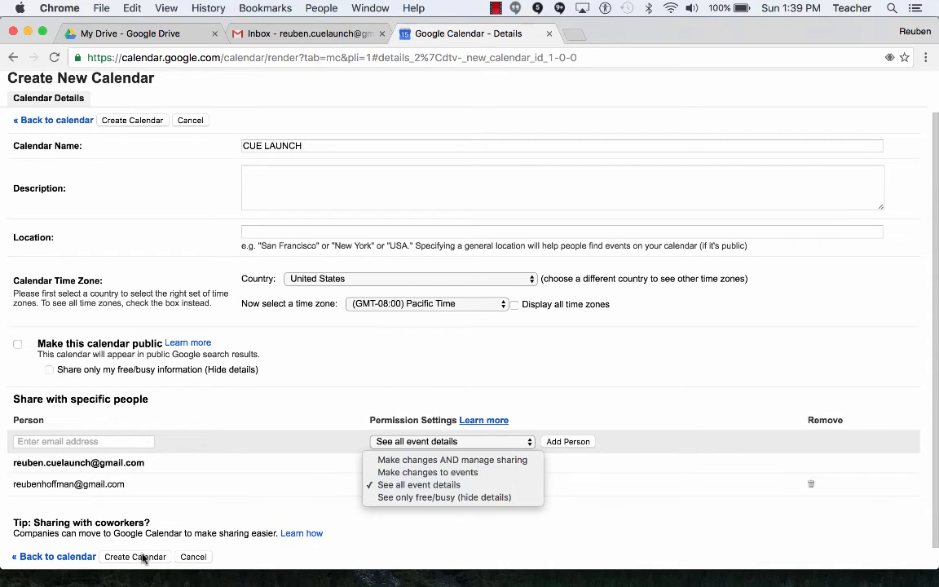
{"action": "left_click", "coordinate": [451, 460]}
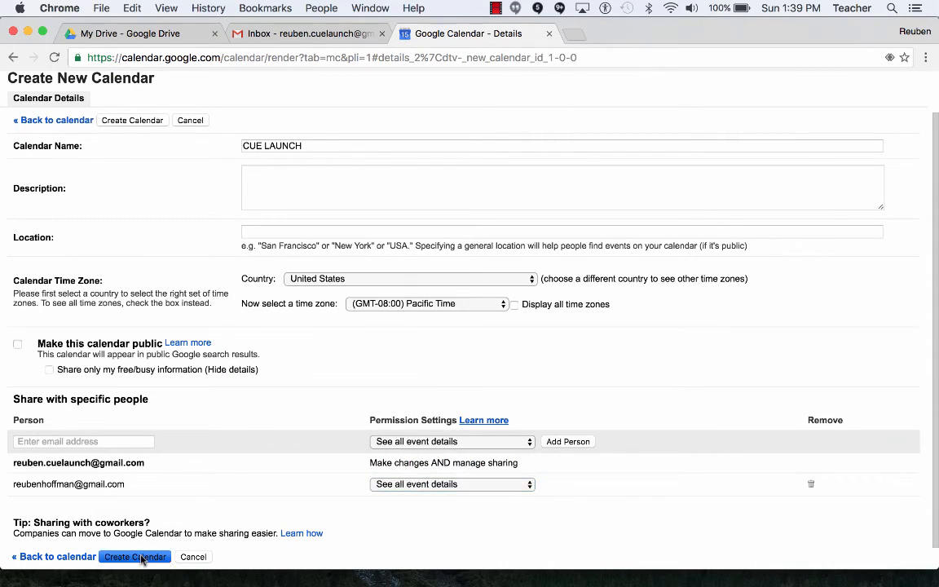
Create the CUE LAUNCH calendar and bring up its options under My calendars
{"action": "left_click", "coordinate": [134, 558]}
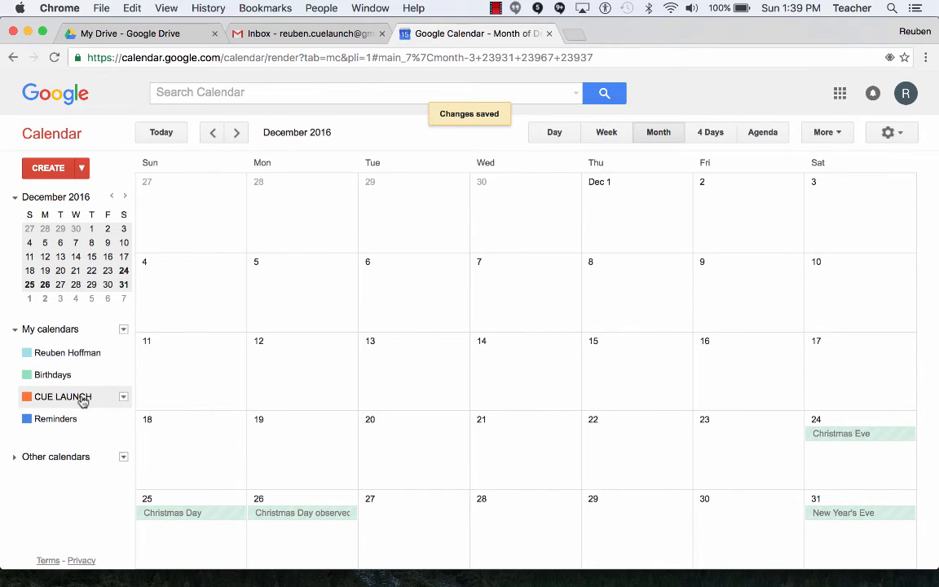
{"action": "left_click", "coordinate": [124, 399]}
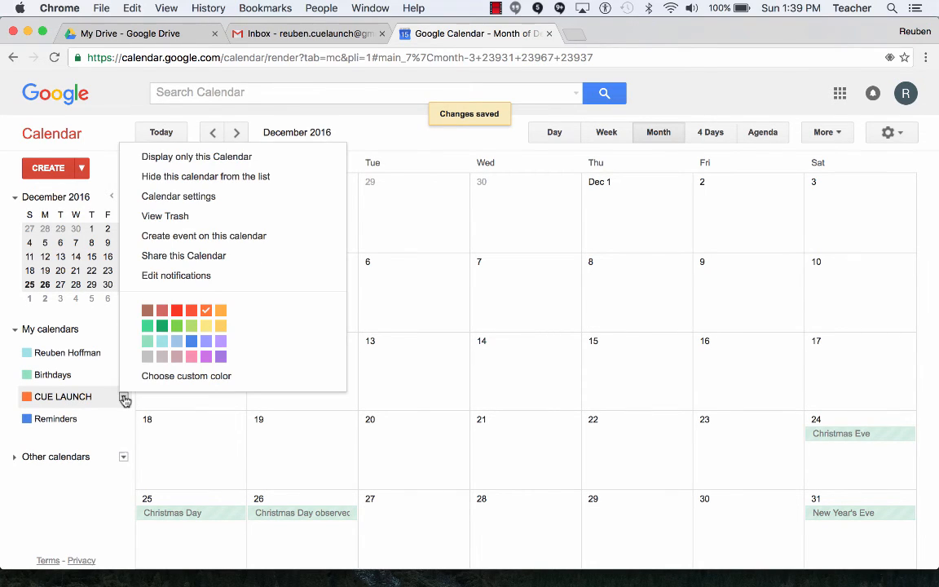